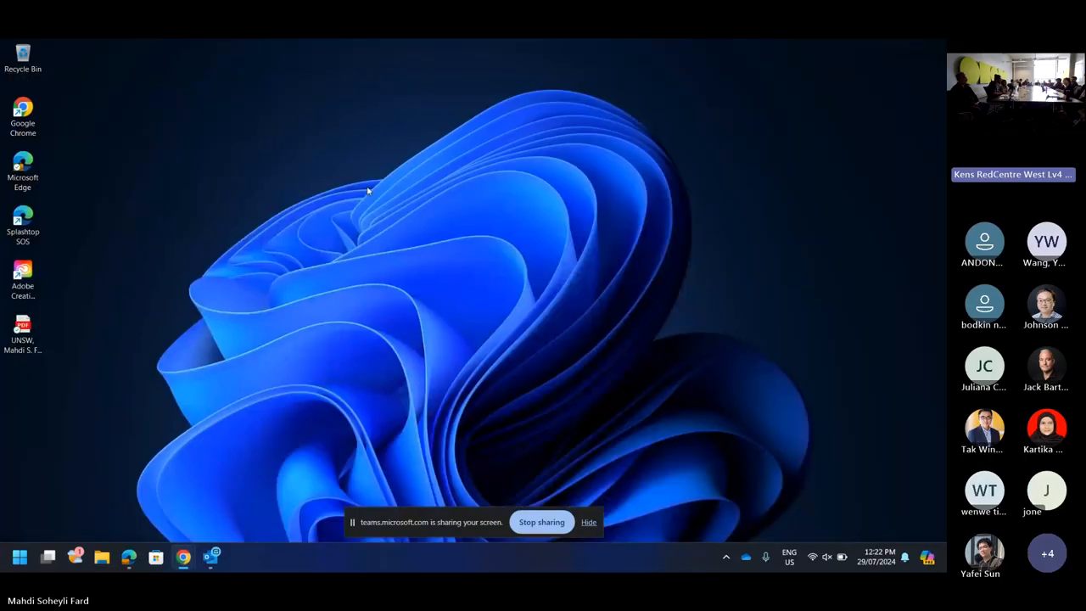
mouse_move(279, 330)
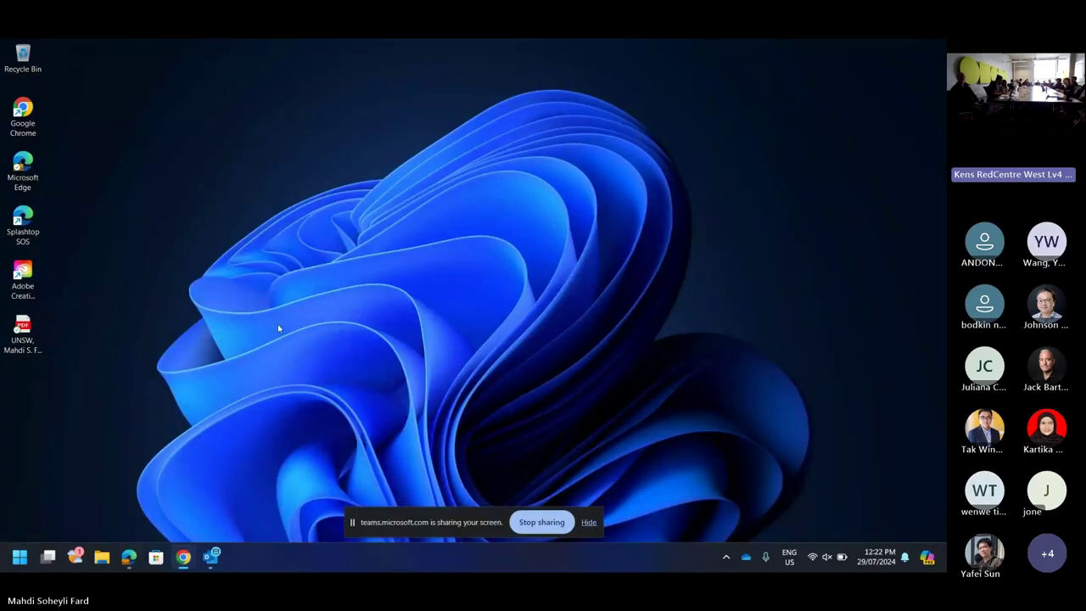
mouse_move(183, 557)
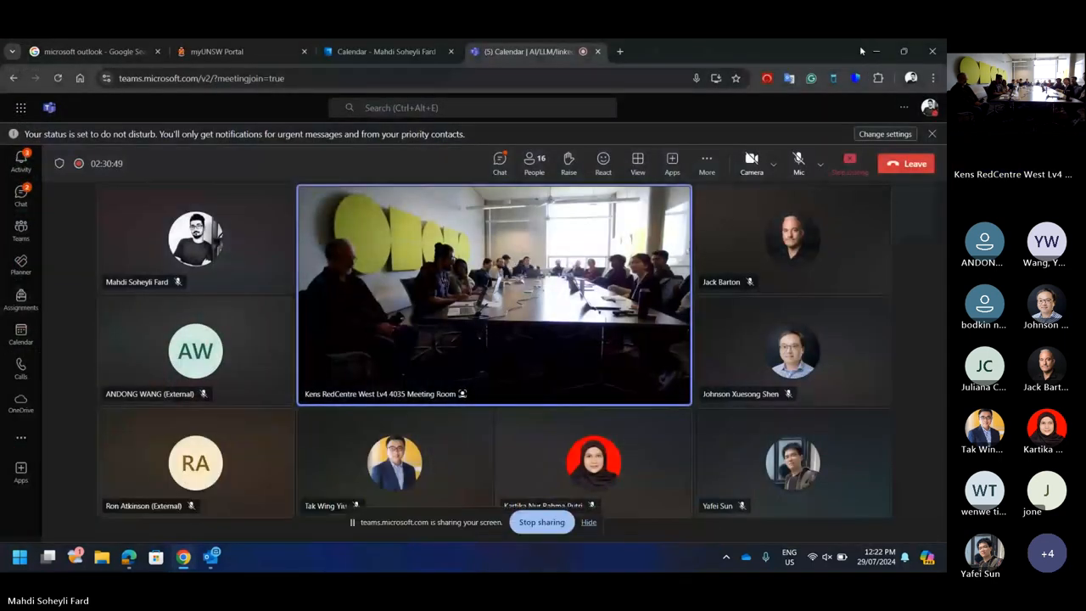
left_click(904, 52)
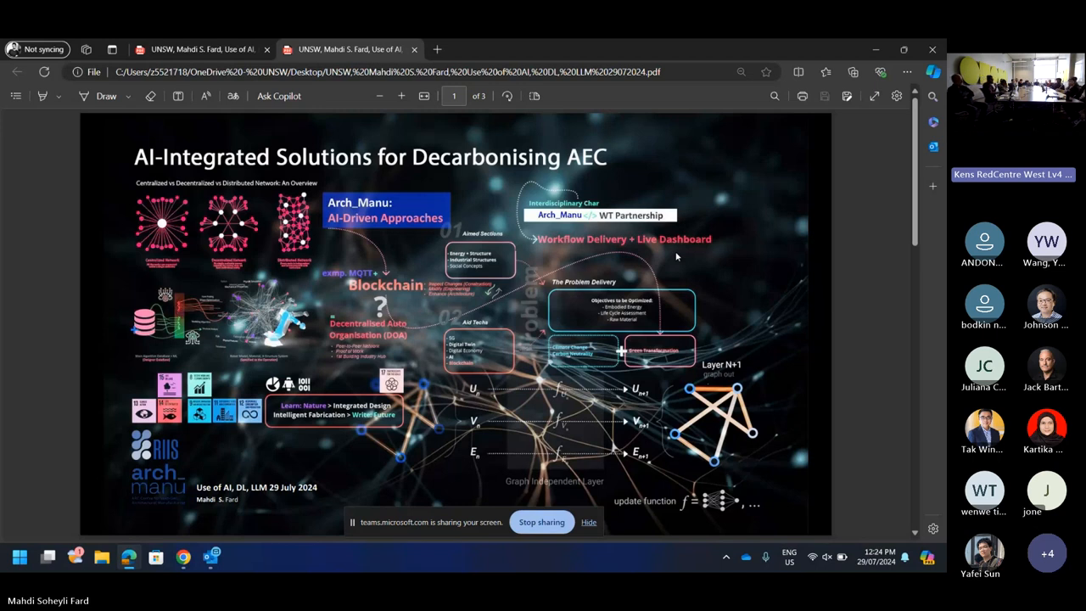
Step: Scroll the PDF to page 2, the graph neural network research solutions by Functional Paradigms
scroll("down", 3)
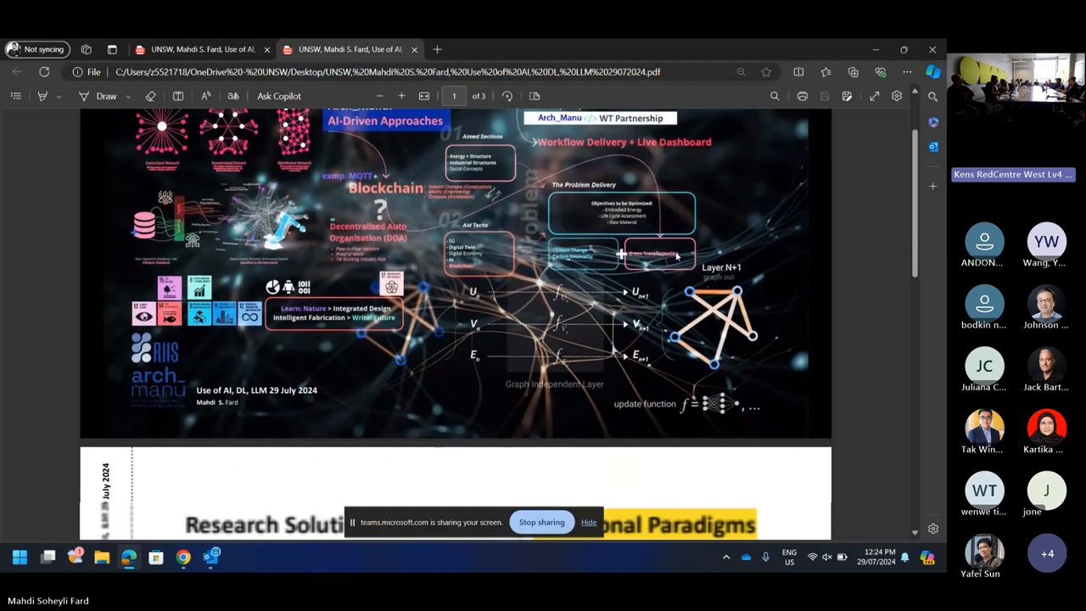
scroll("down", 3)
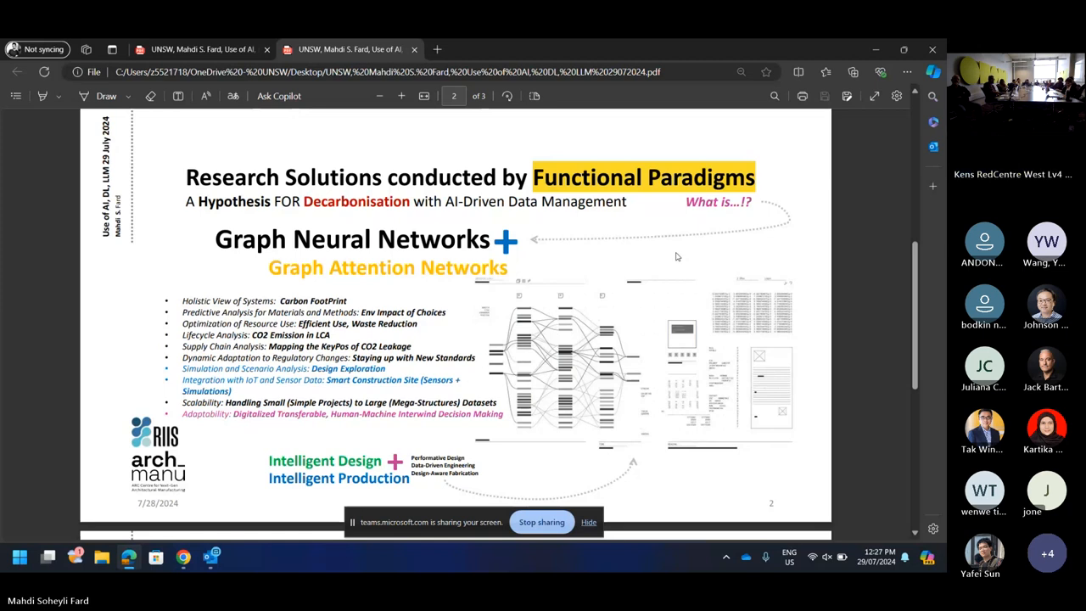
Step: Scroll the PDF to page 3, the Thank You slide naming supervisors and researcher
scroll("down", 3)
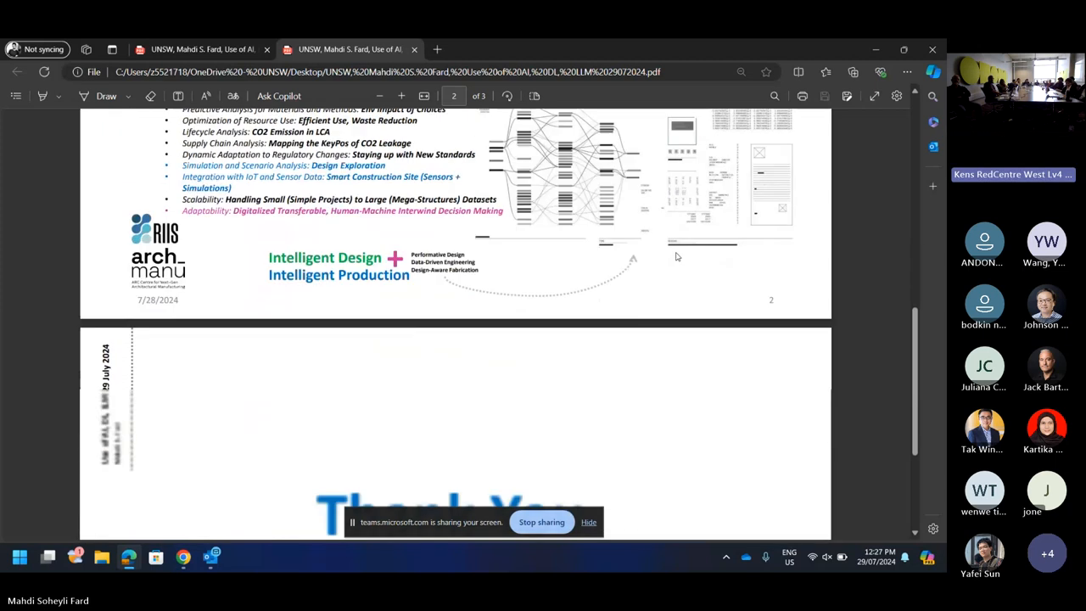
scroll("down", 3)
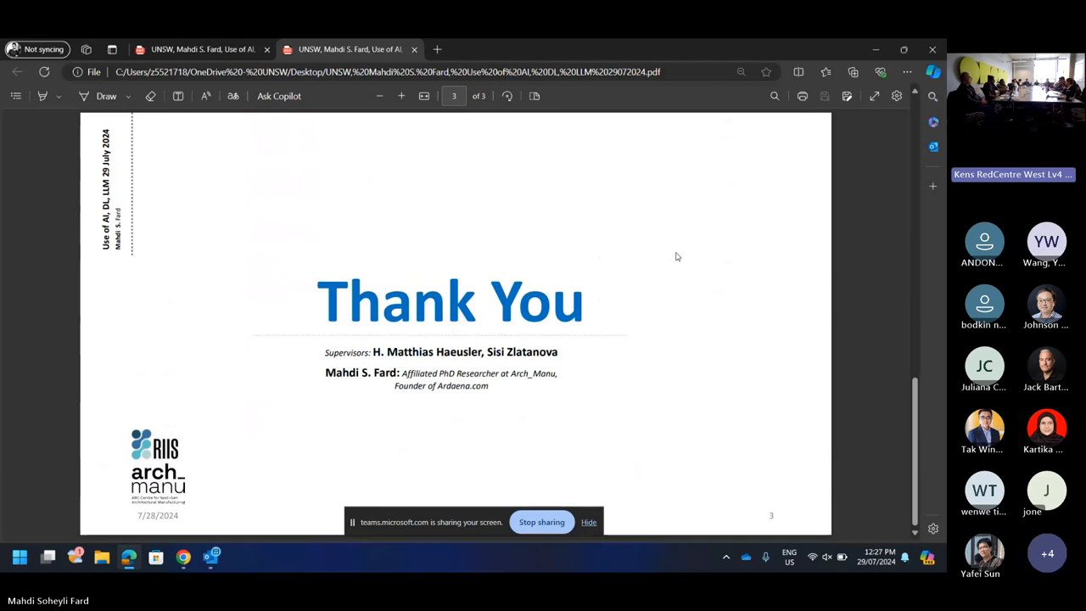
mouse_move(301, 239)
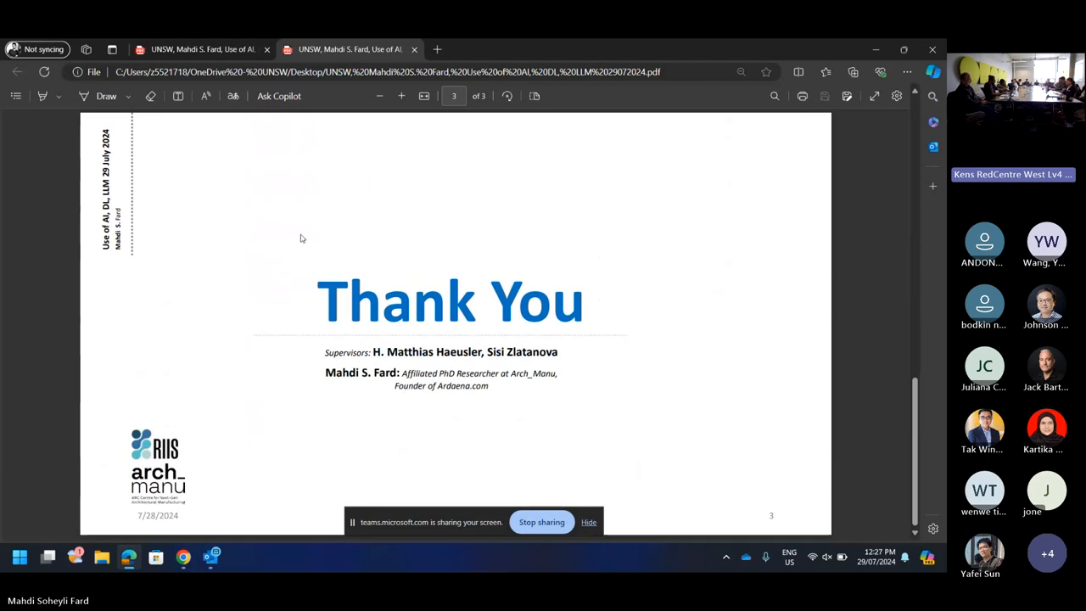
mouse_move(336, 213)
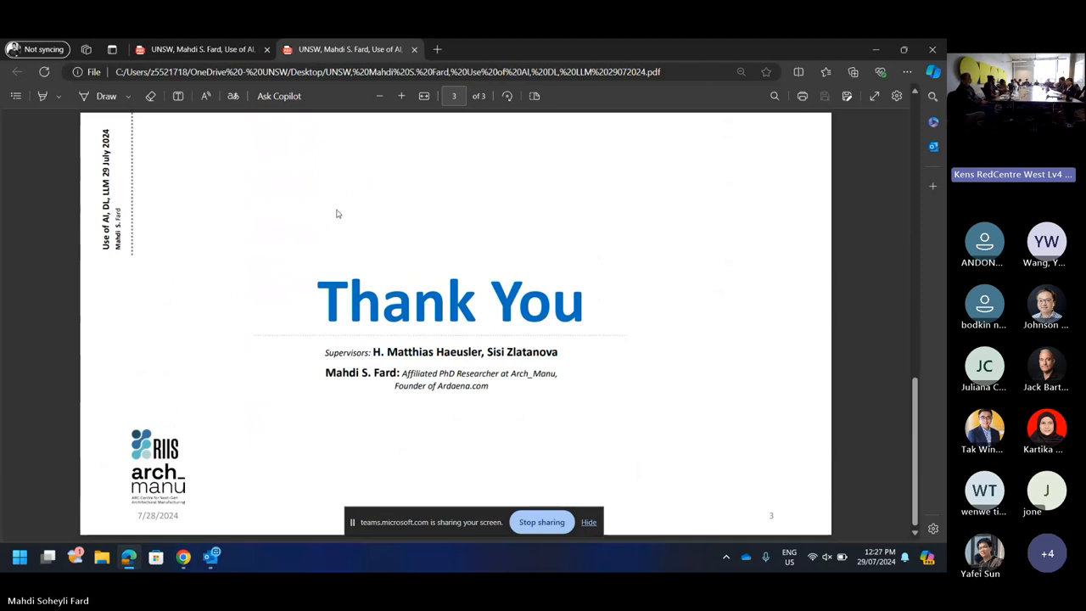
mouse_move(559, 272)
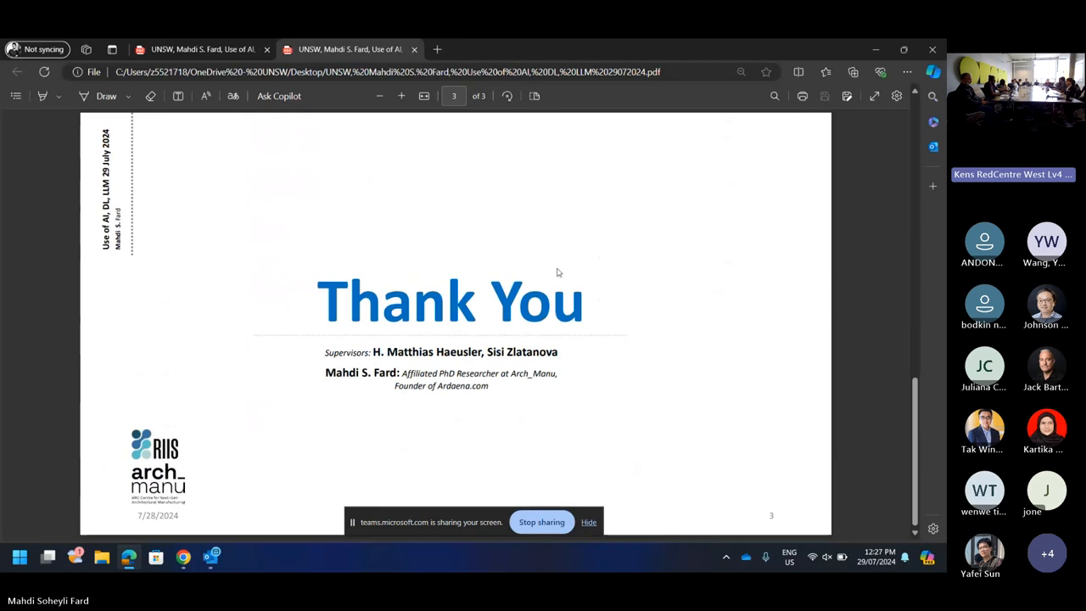